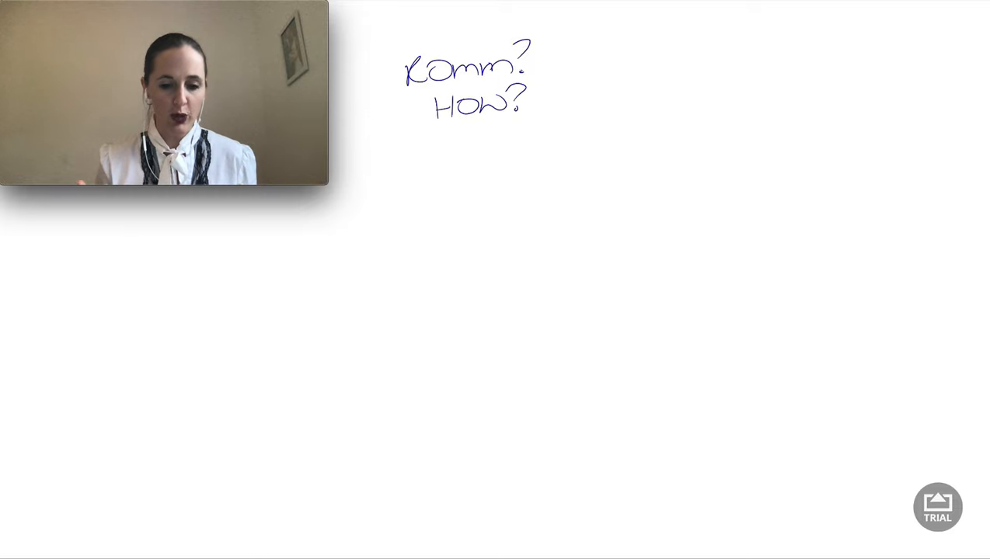
Draw an arrow below 'How?' and handwrite 'Remember' after it
left_click_drag(401, 146, 423, 143)
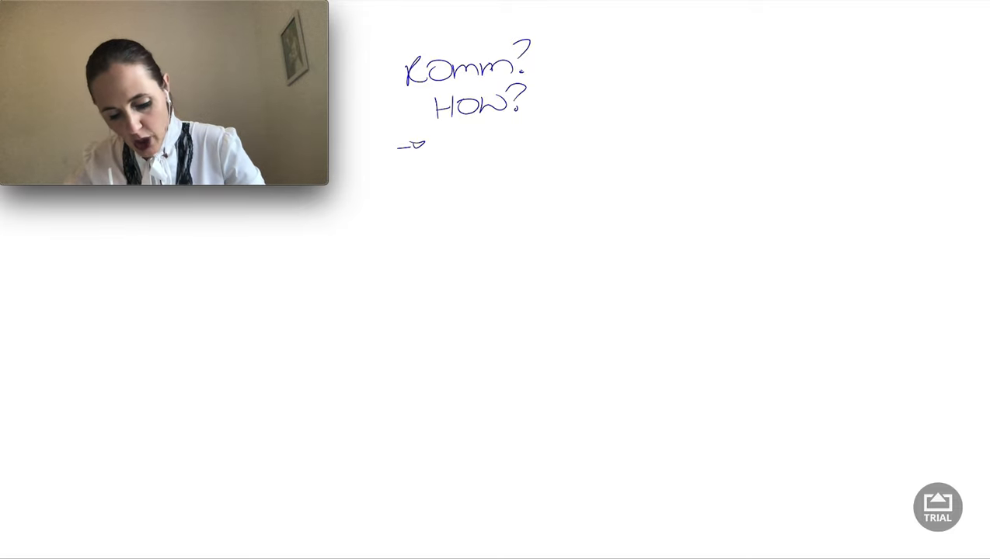
type("Remember\" - database")
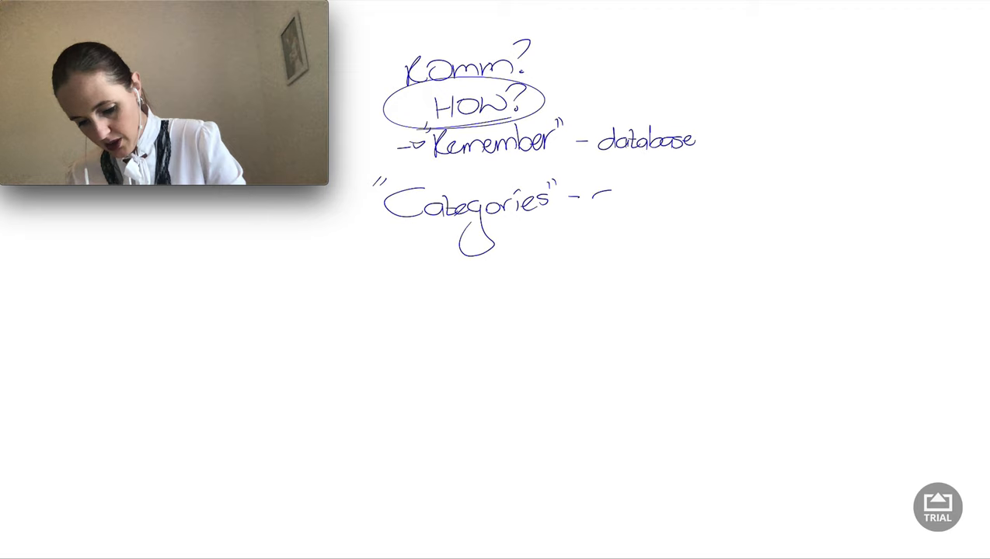
Handwrite 'Categories – Common Reasons' with 'Starting point' underneath
type("Common Reasons")
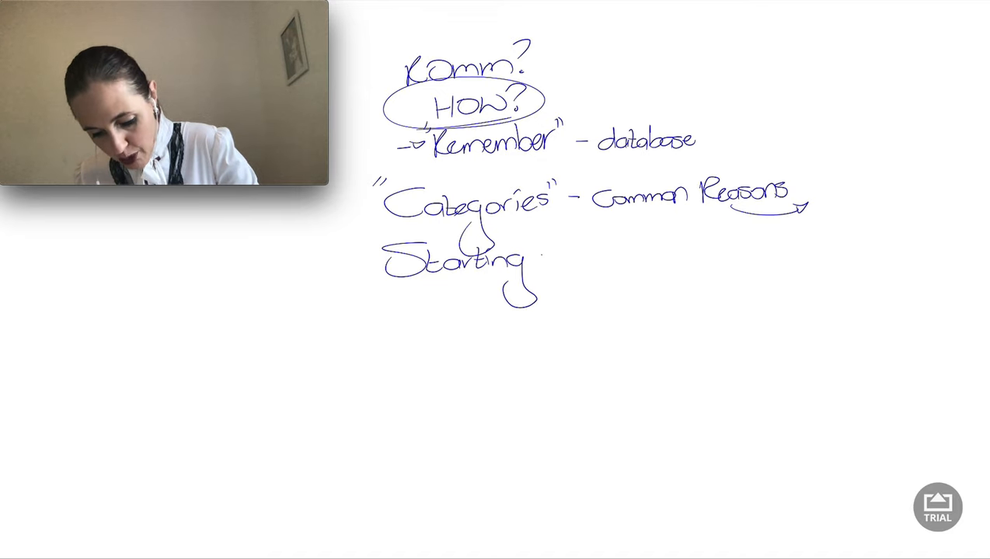
type("point")
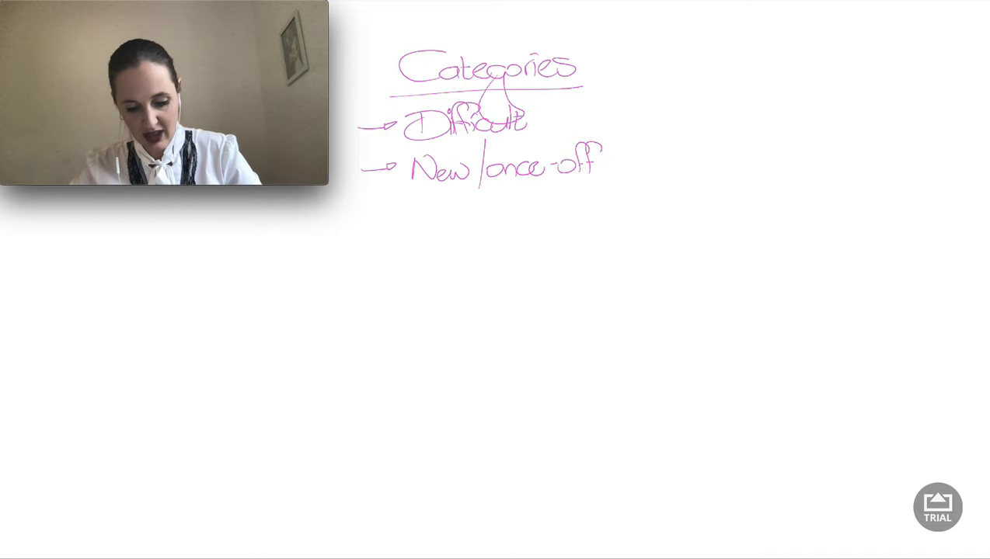
Draw the pink arrow for the next category below 'New/once-off'
left_click_drag(365, 214, 396, 210)
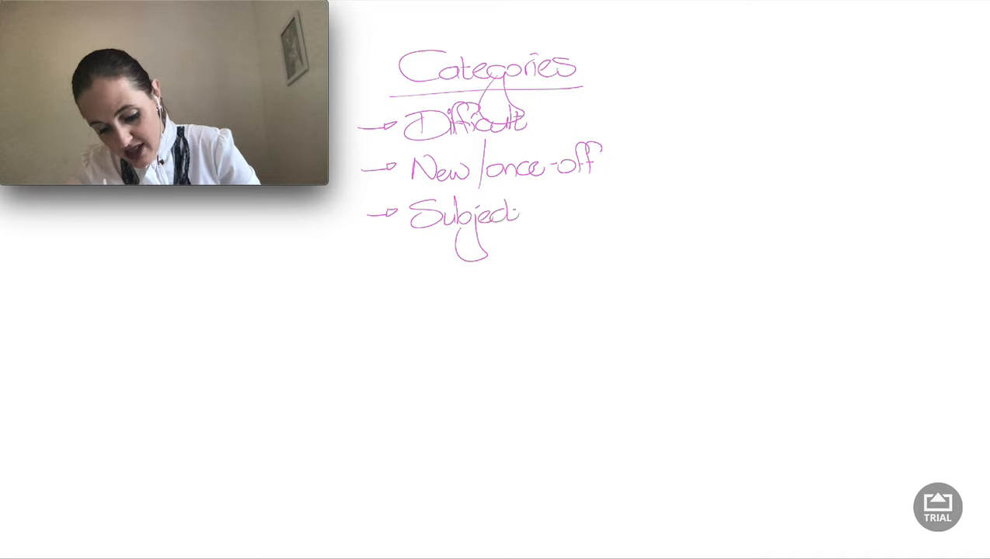
Finish handwriting 'Subjective' as the third arrowed category
type("ive")
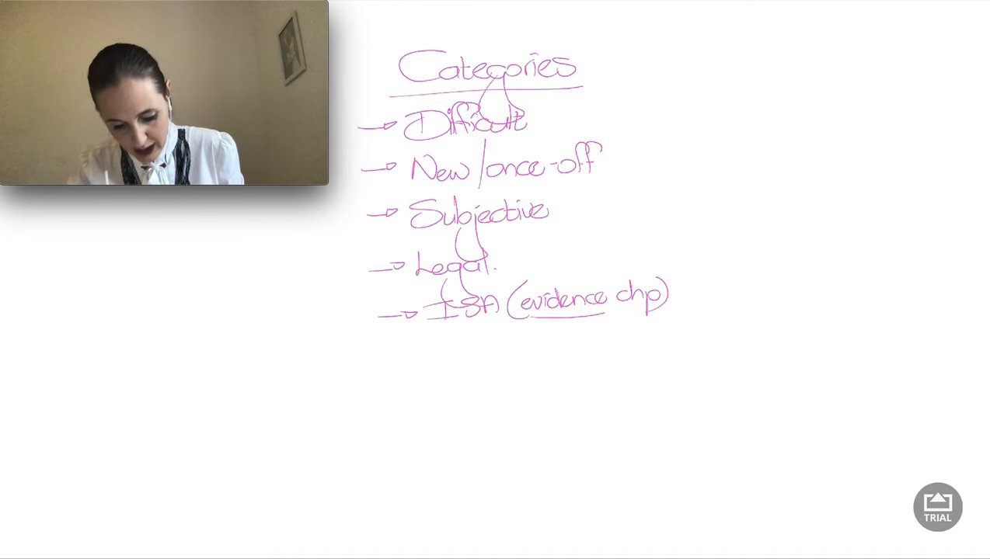
Handwrite 'IFRS' as the last arrowed item below 'ISA (evidence chp)'
type("IFRS")
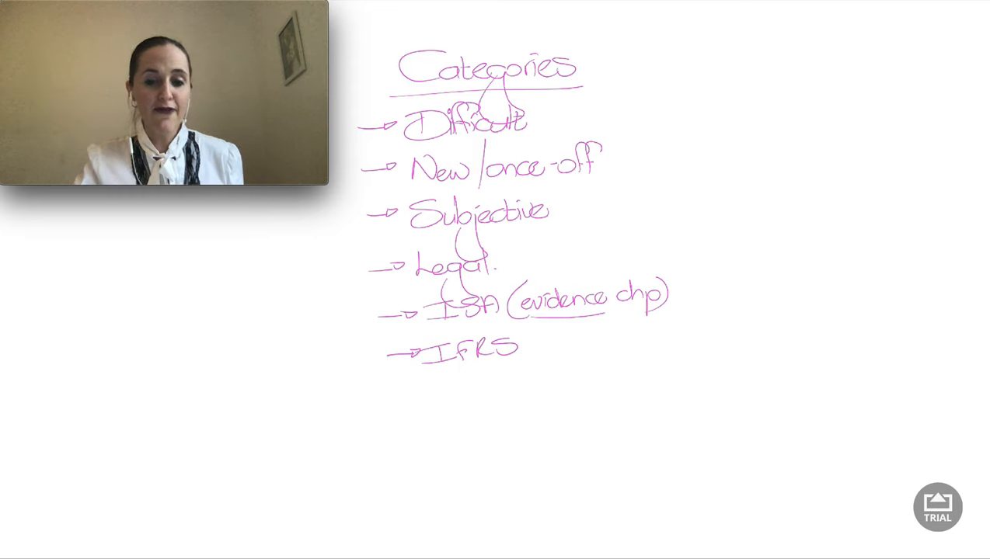